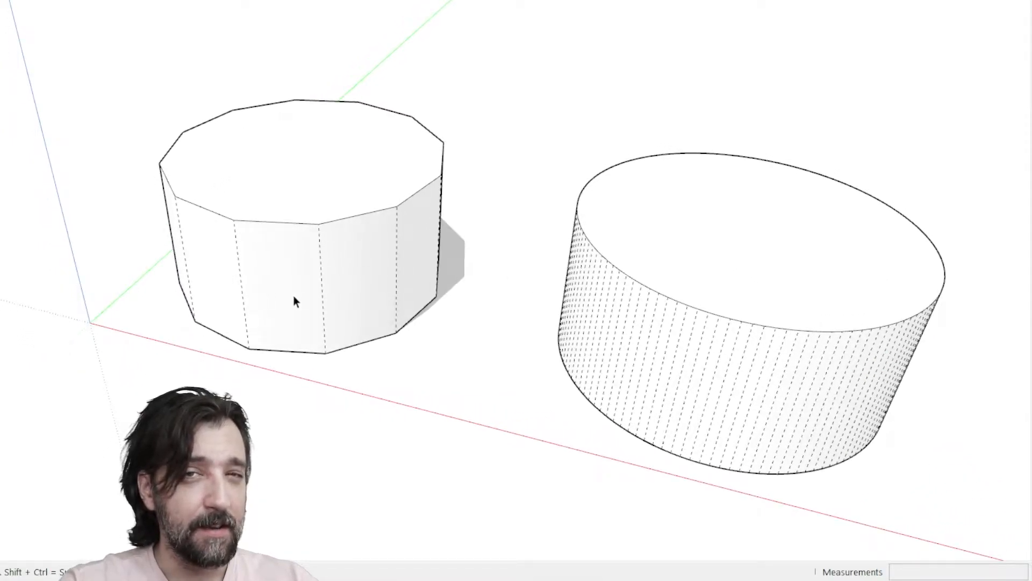
{"action": "mouse_move", "coordinate": [349, 328]}
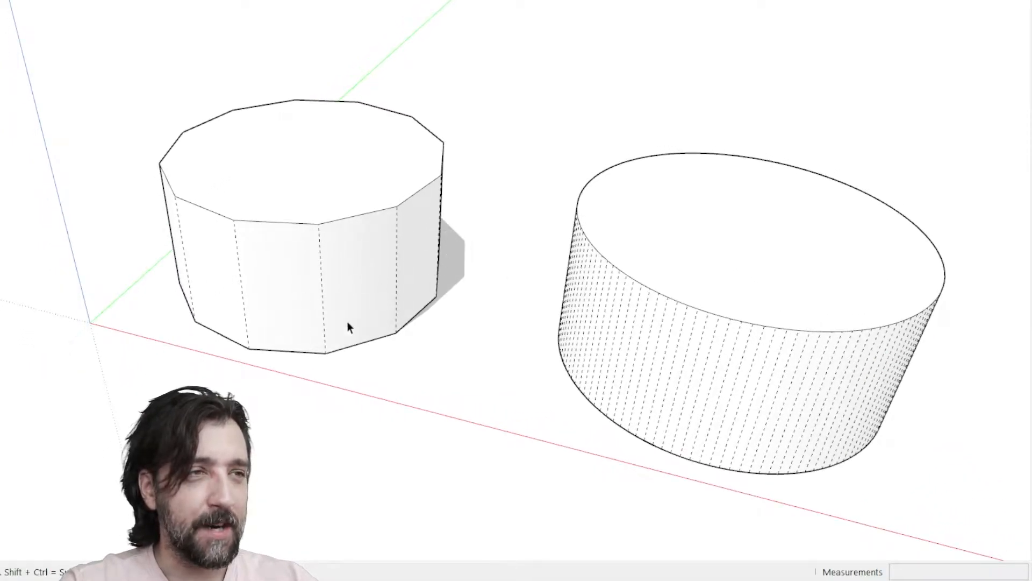
{"action": "mouse_move", "coordinate": [361, 305]}
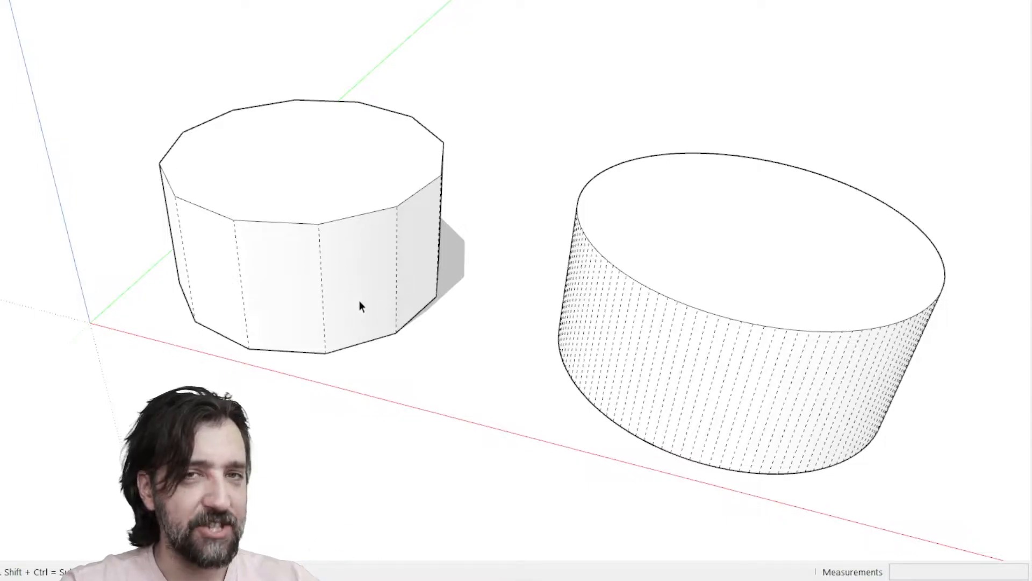
{"action": "mouse_move", "coordinate": [461, 306]}
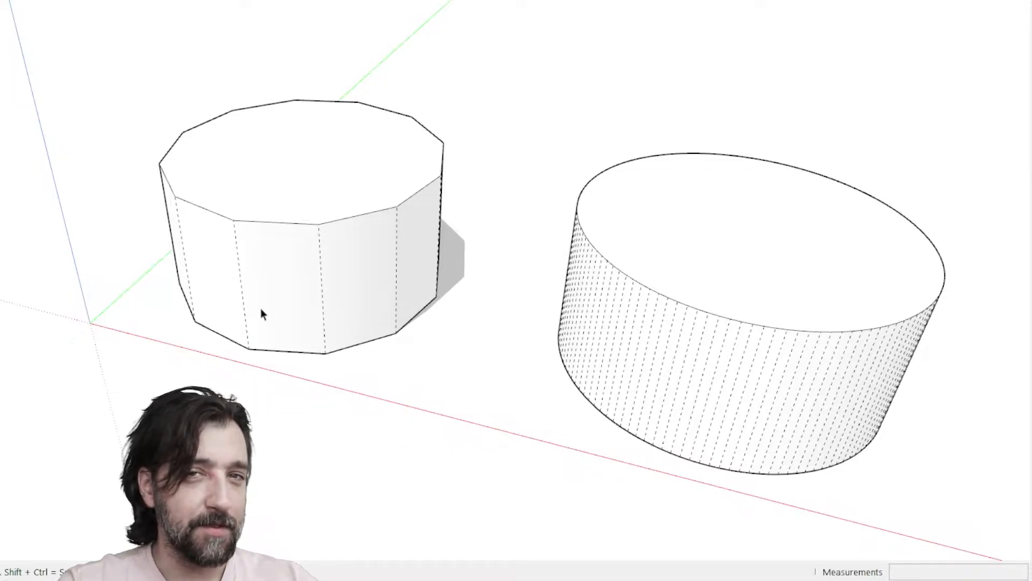
{"action": "mouse_move", "coordinate": [486, 355]}
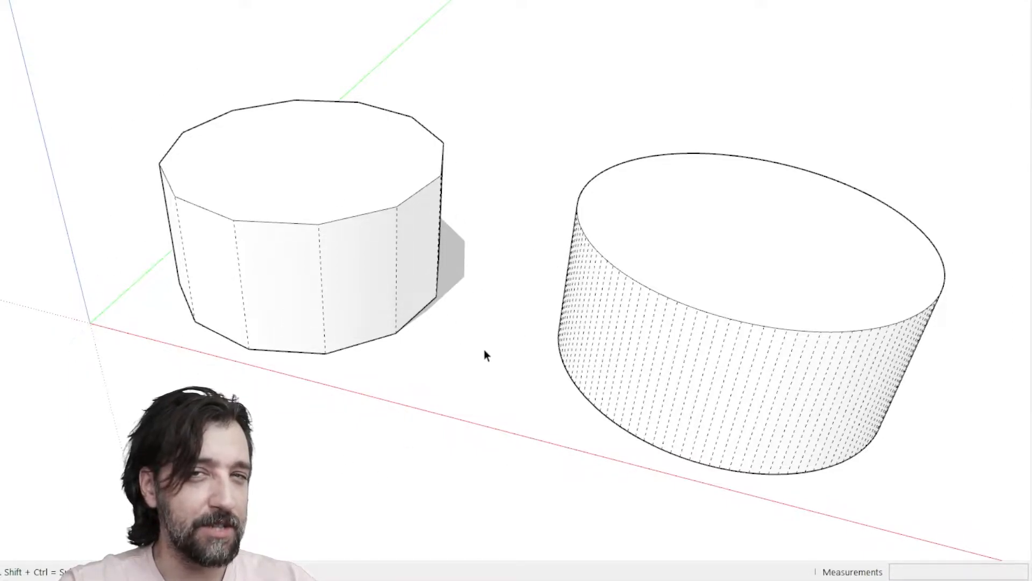
{"action": "mouse_move", "coordinate": [507, 344]}
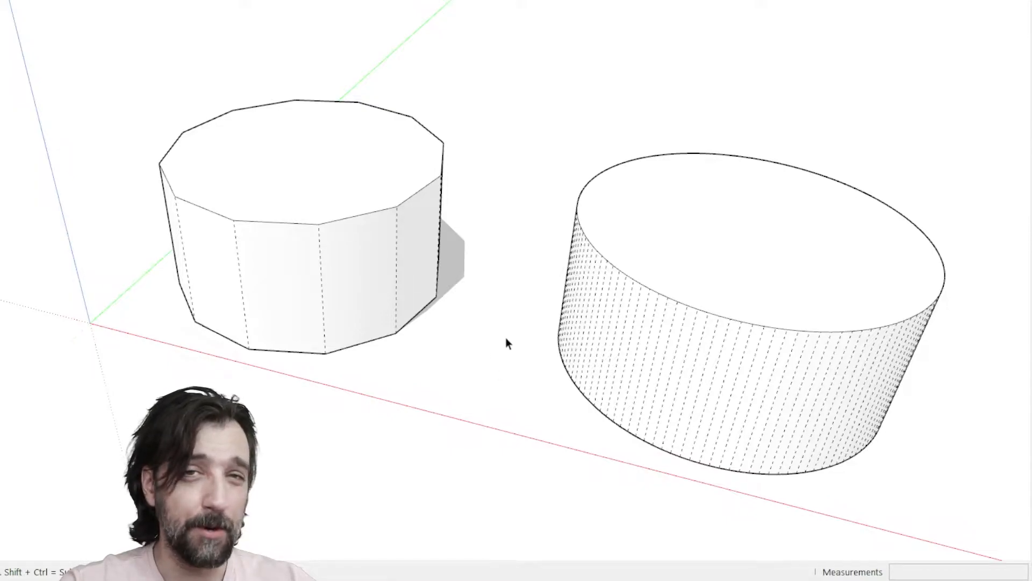
{"action": "mouse_move", "coordinate": [501, 349]}
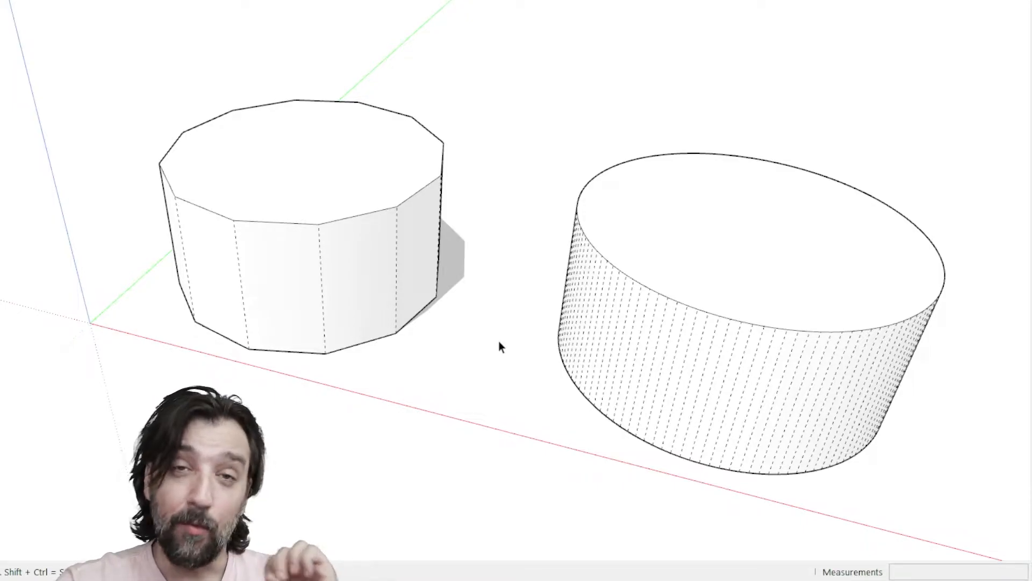
{"action": "mouse_move", "coordinate": [573, 329]}
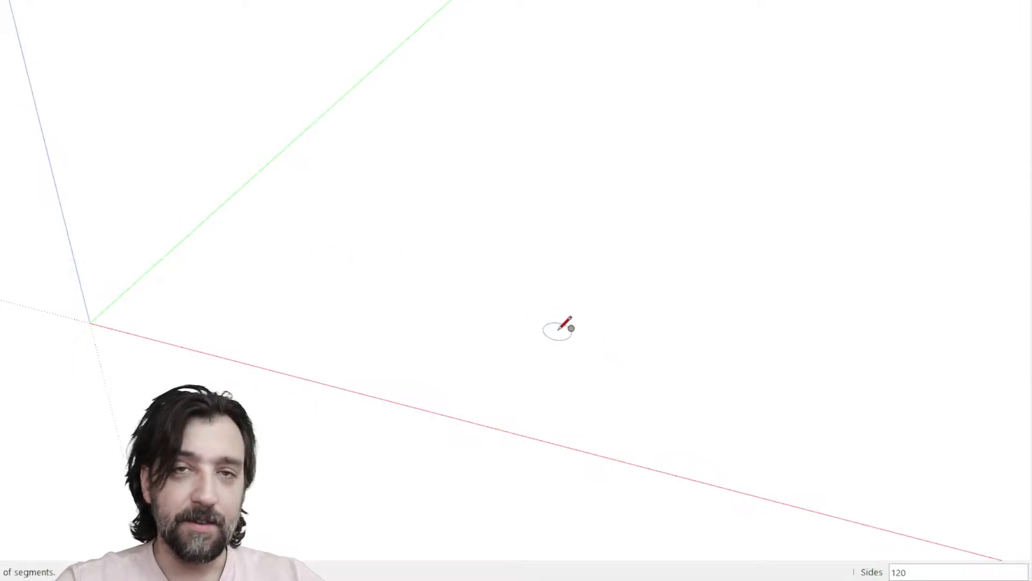
Set the circle to 24 sides and drag out its radius on the ground plane.
{"action": "type", "text": "2"}
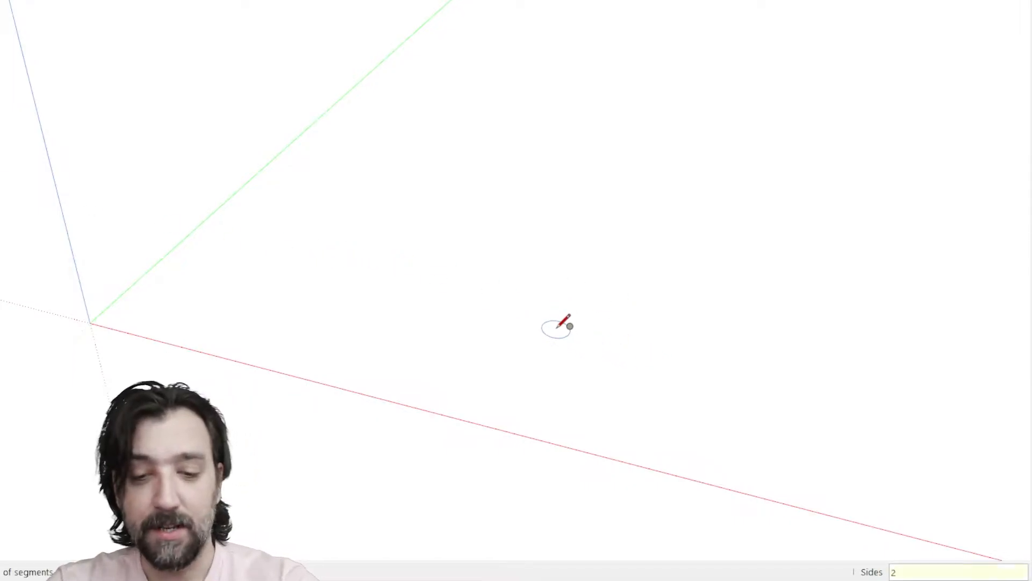
{"action": "type", "text": "24"}
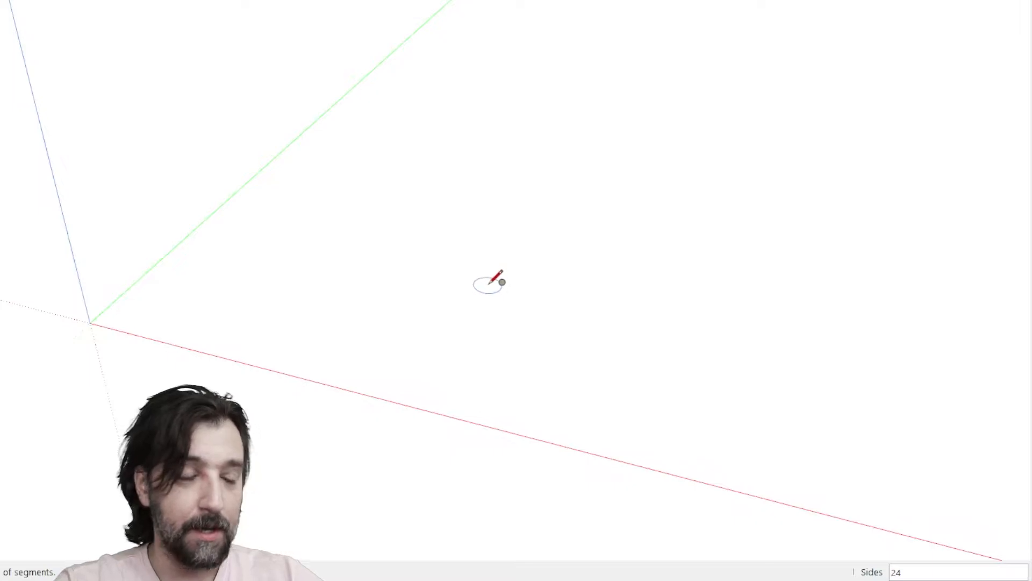
{"action": "left_click_drag", "start_coordinate": [490, 283], "coordinate": [582, 308]}
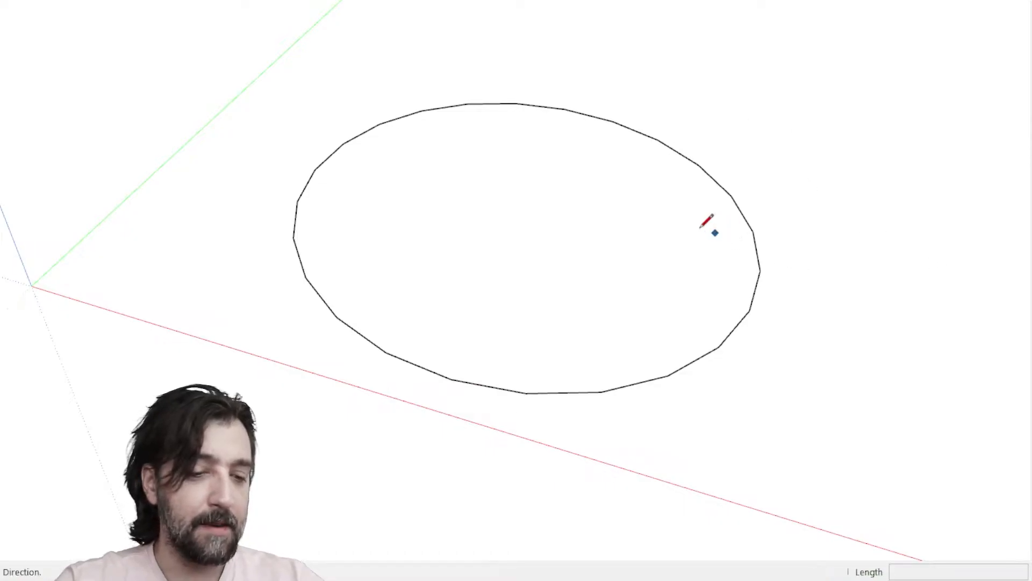
{"action": "mouse_move", "coordinate": [520, 211]}
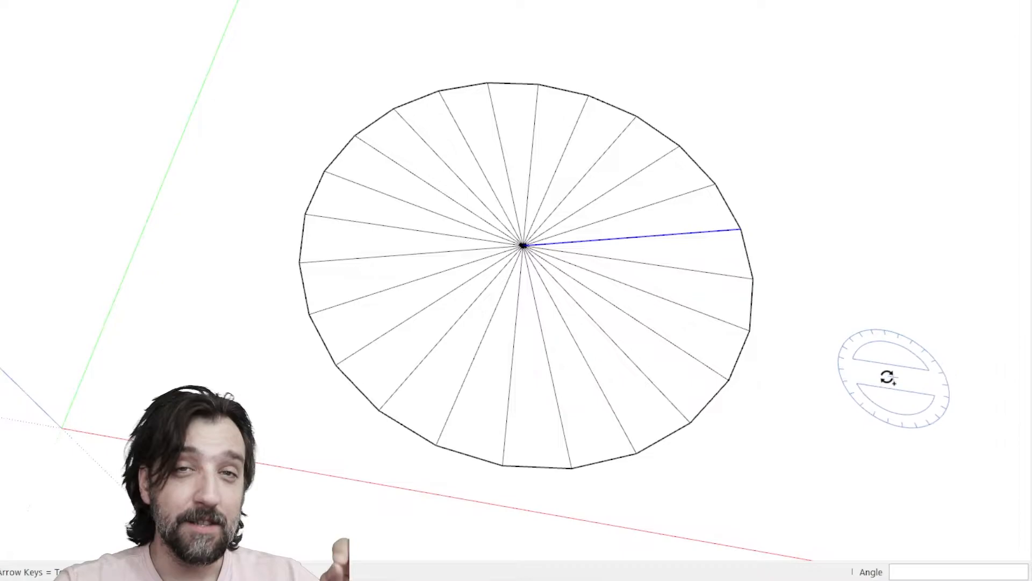
{"action": "mouse_move", "coordinate": [846, 384]}
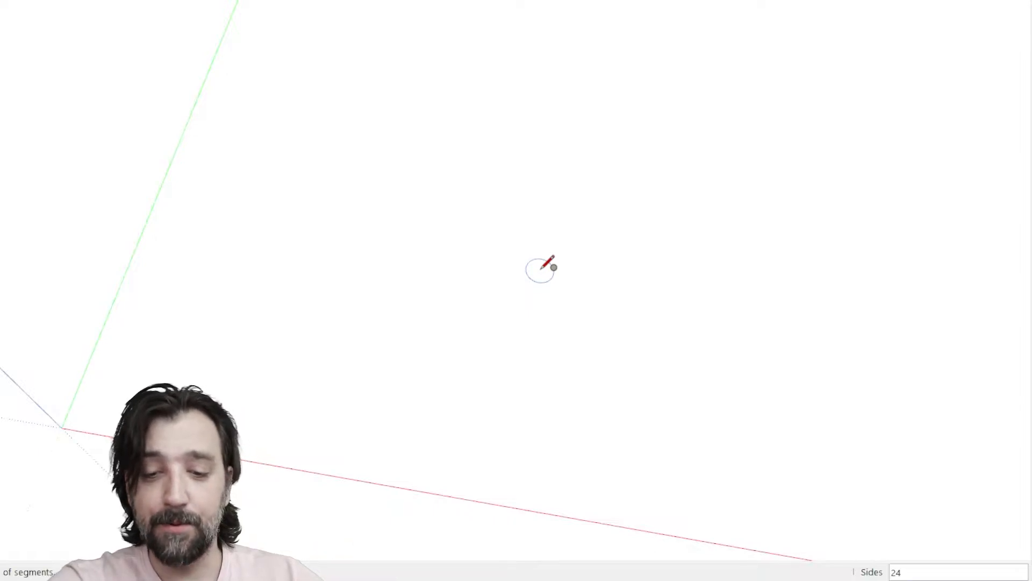
{"action": "type", "text": "8"}
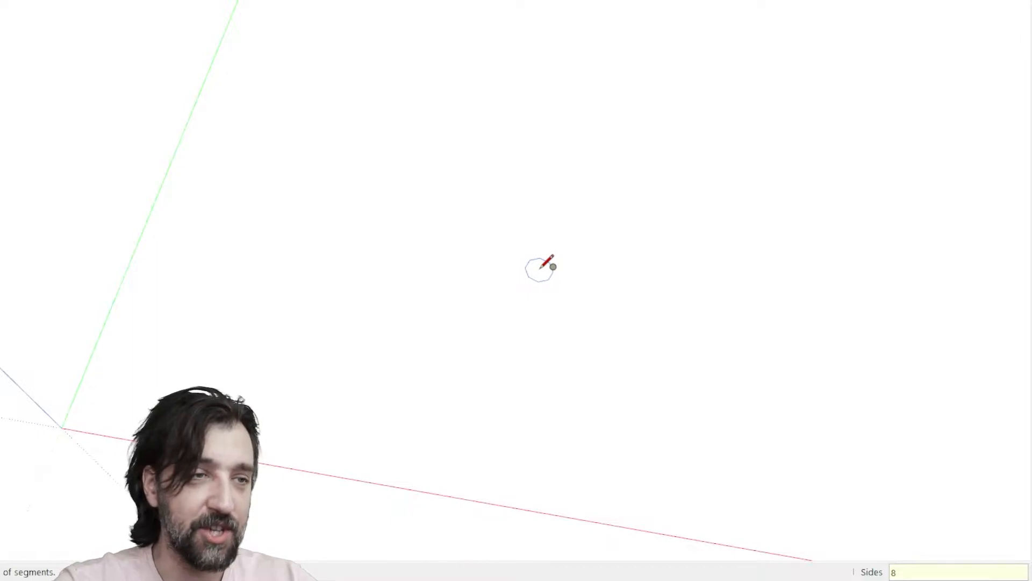
{"action": "type", "text": "6"}
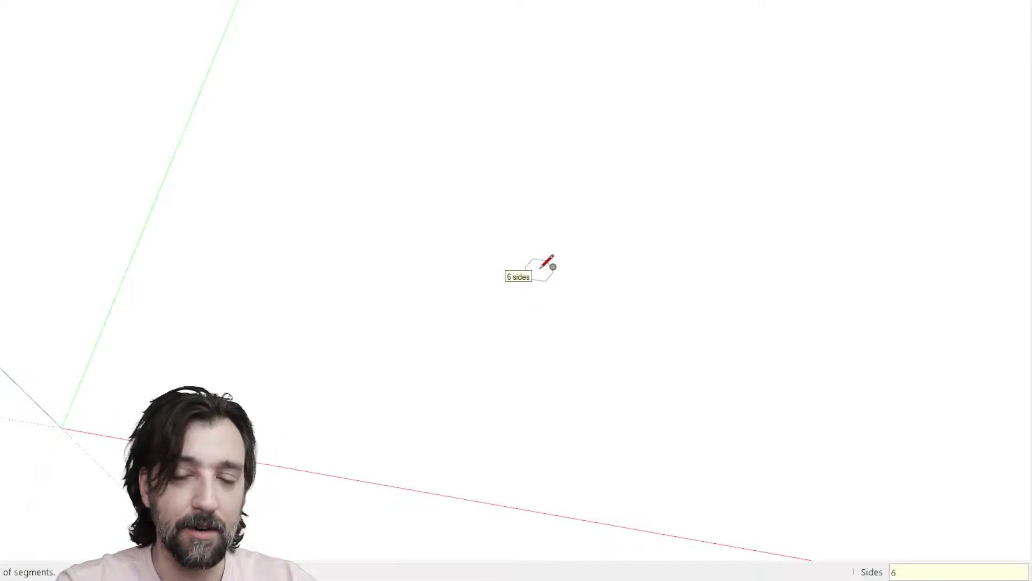
{"action": "type", "text": "24"}
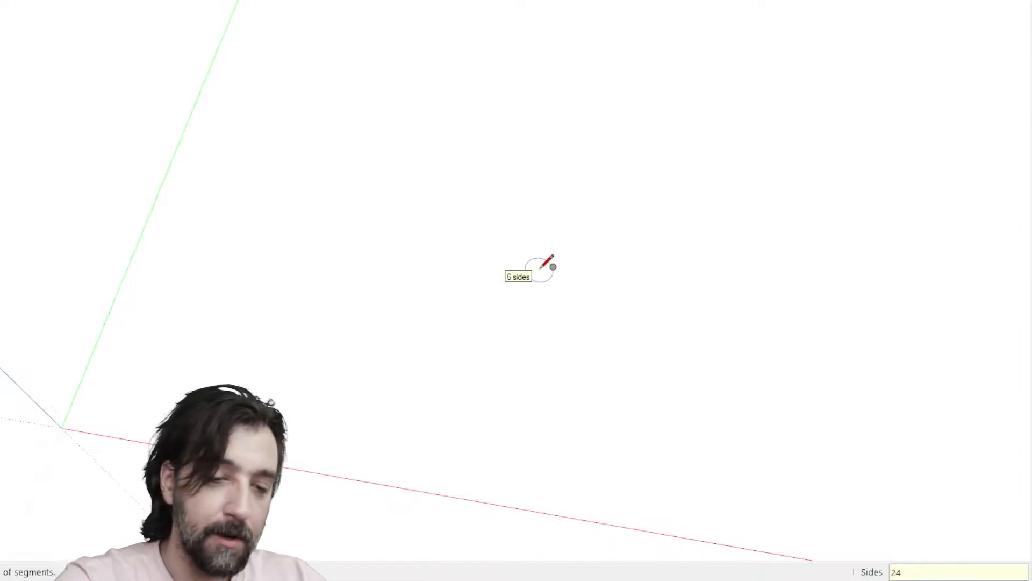
{"action": "type", "text": "24"}
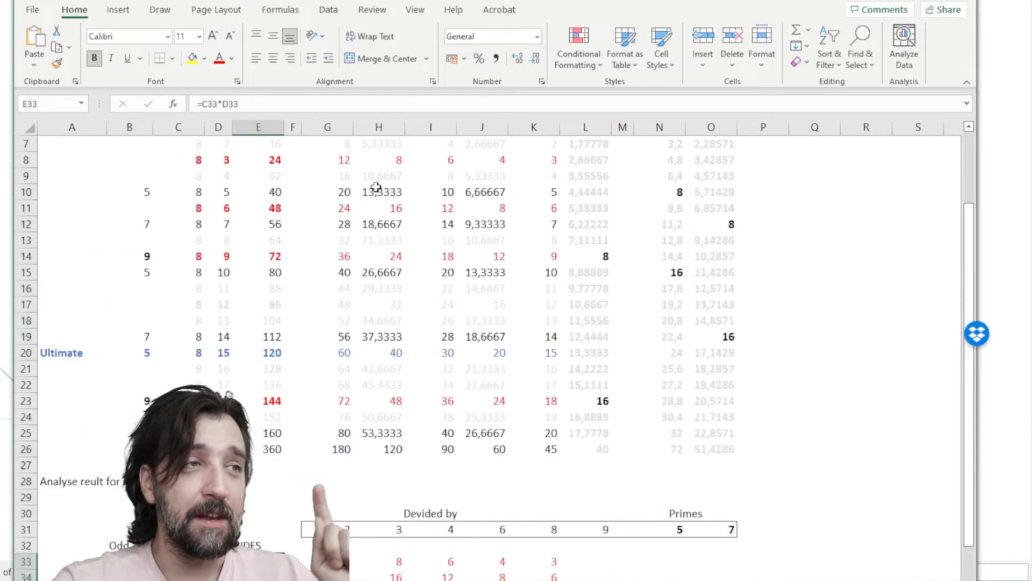
Scroll to the 'Analyse result' table and inspect formulas for the 120, 24 and 144 side values.
{"action": "scroll", "scroll_direction": "up", "scroll_amount": 3}
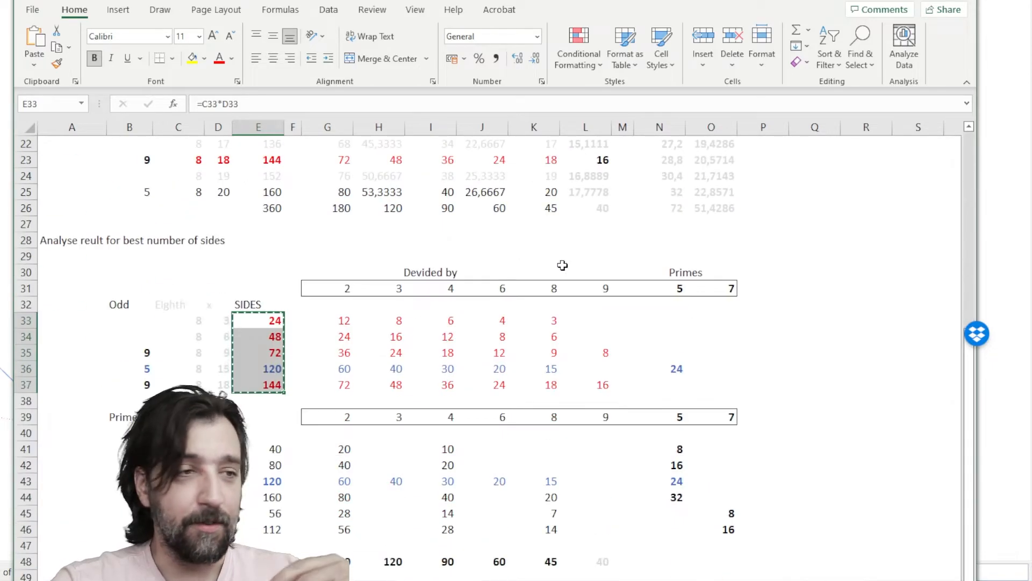
{"action": "scroll", "scroll_direction": "down", "scroll_amount": 3}
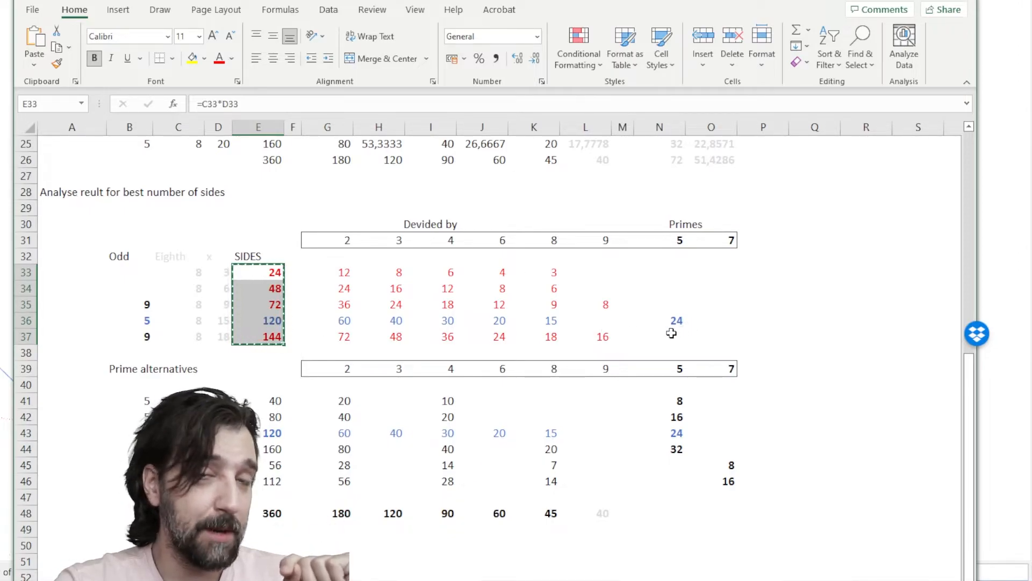
{"action": "left_click", "coordinate": [257, 320]}
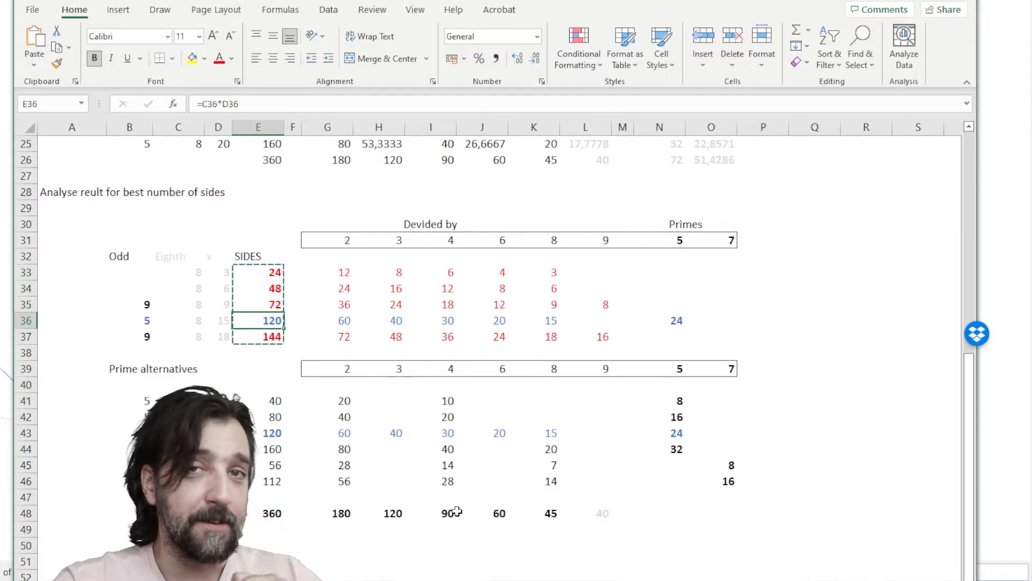
{"action": "left_click", "coordinate": [258, 337]}
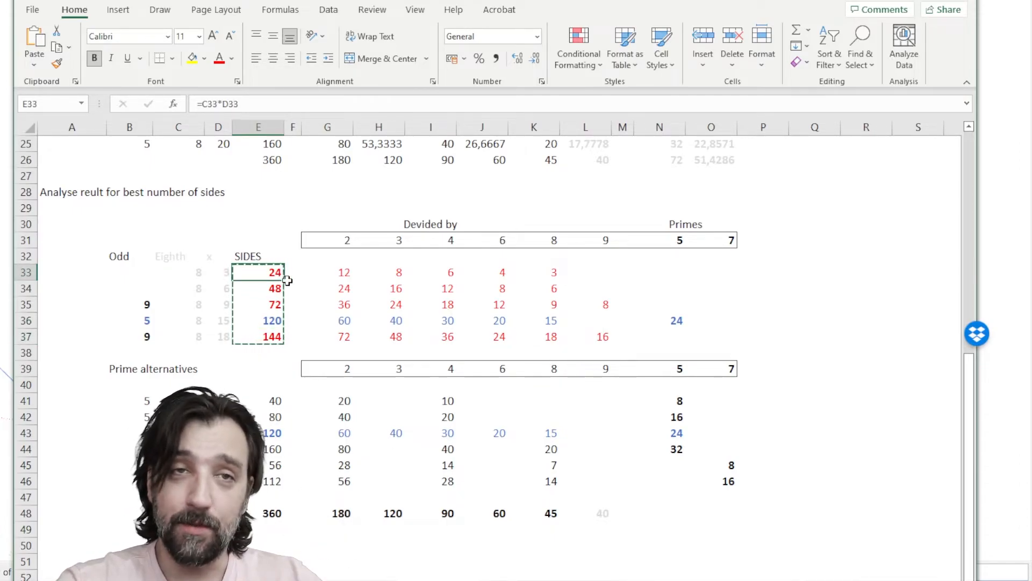
{"action": "mouse_move", "coordinate": [326, 268]}
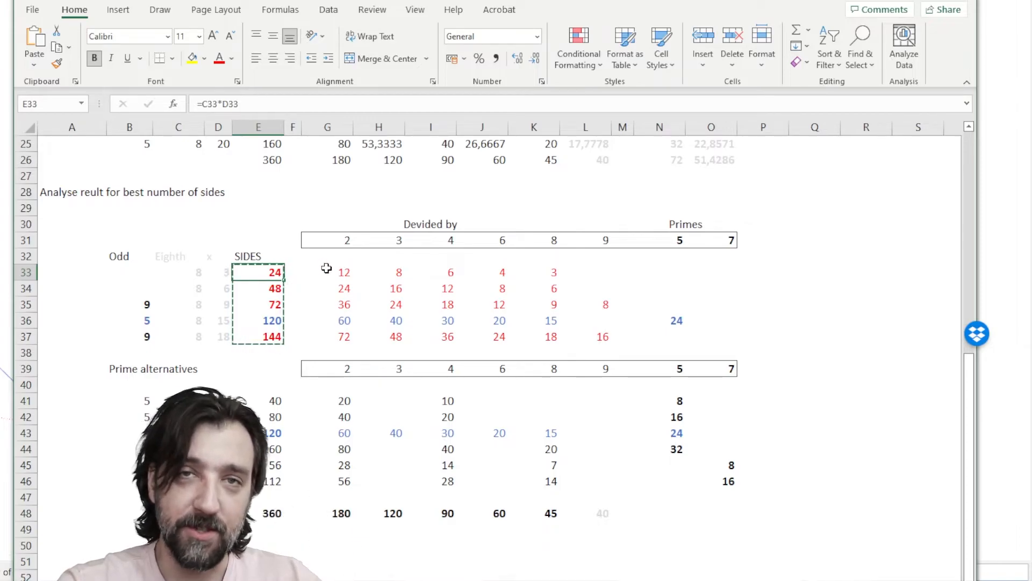
{"action": "left_click", "coordinate": [259, 336]}
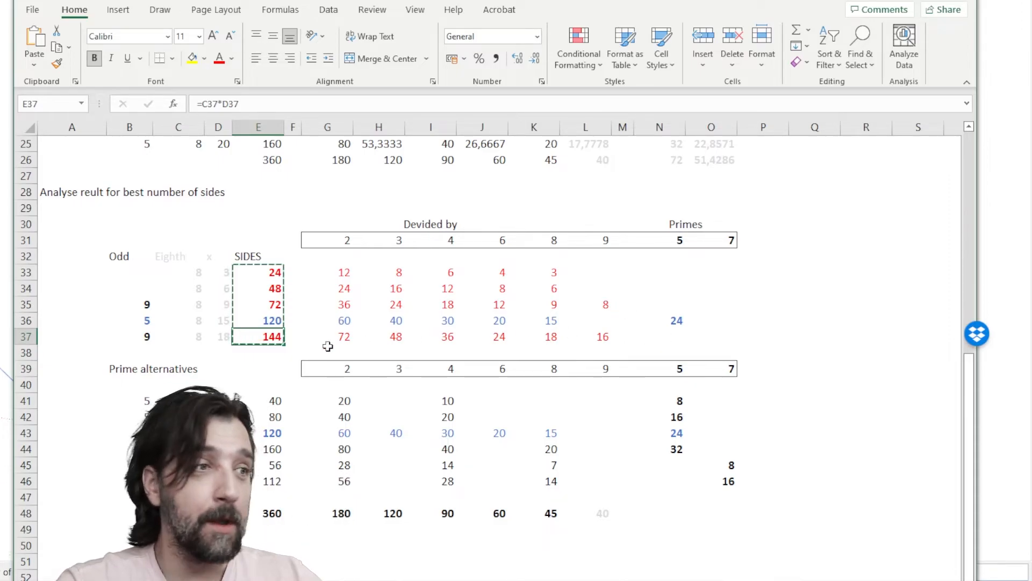
{"action": "left_click", "coordinate": [258, 320]}
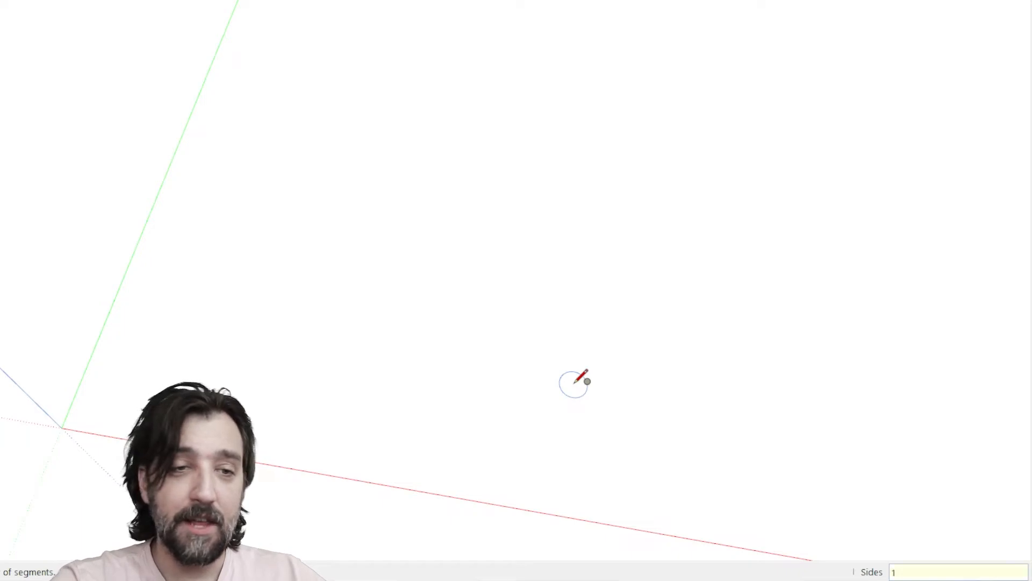
Enter 120 sides and drag out the circle's radius on the ground.
{"action": "type", "text": "120"}
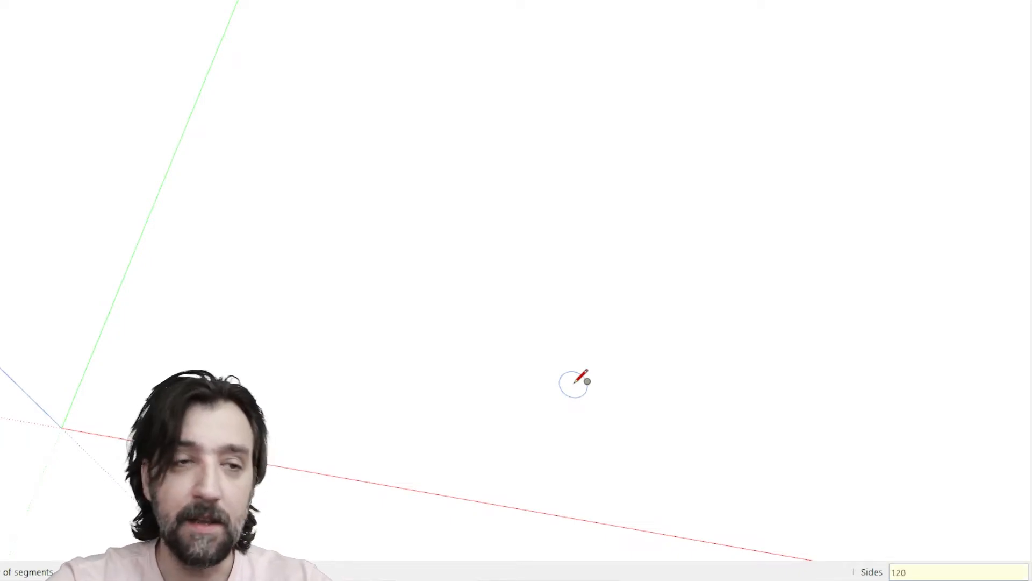
{"action": "left_click_drag", "start_coordinate": [577, 382], "coordinate": [655, 333]}
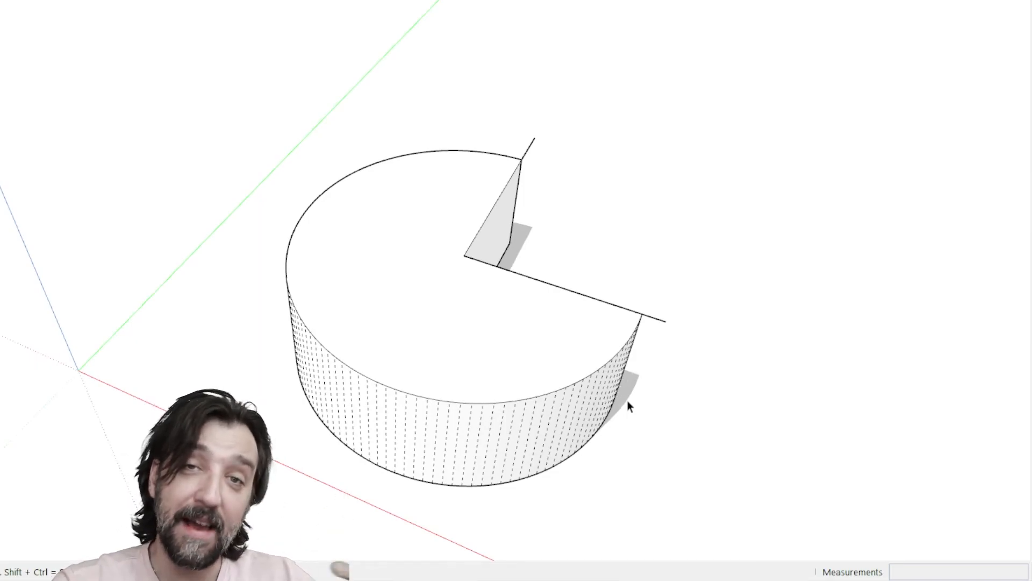
{"action": "left_click_drag", "start_coordinate": [625, 405], "coordinate": [527, 388]}
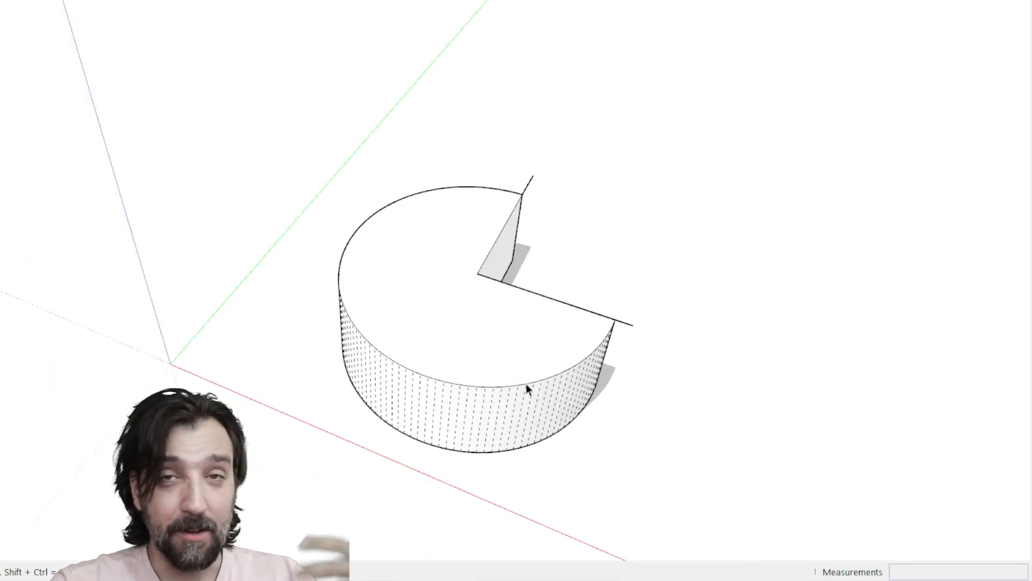